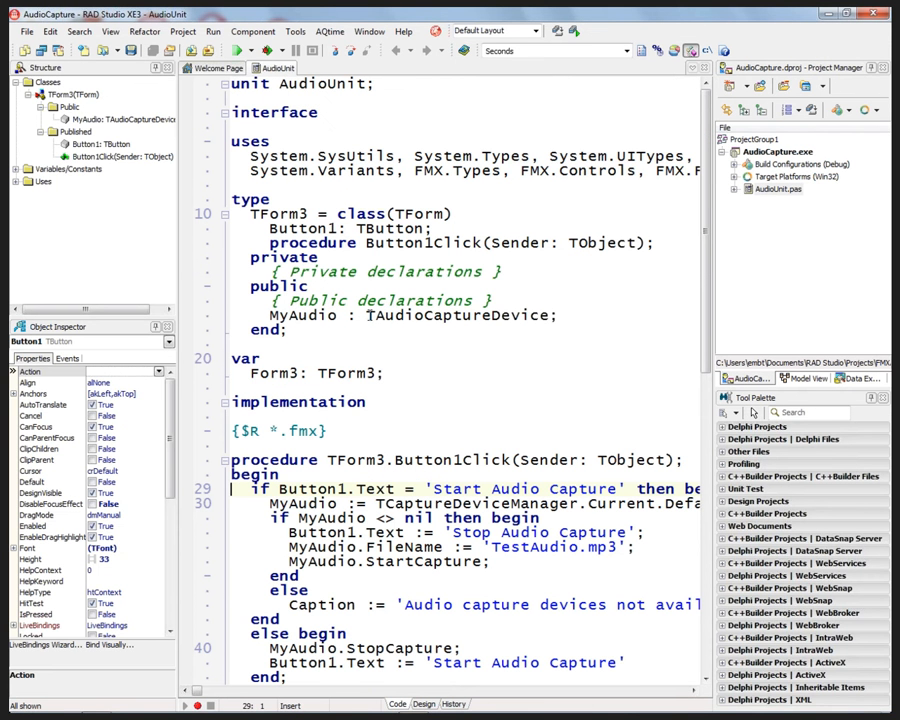
mouse_move(460, 315)
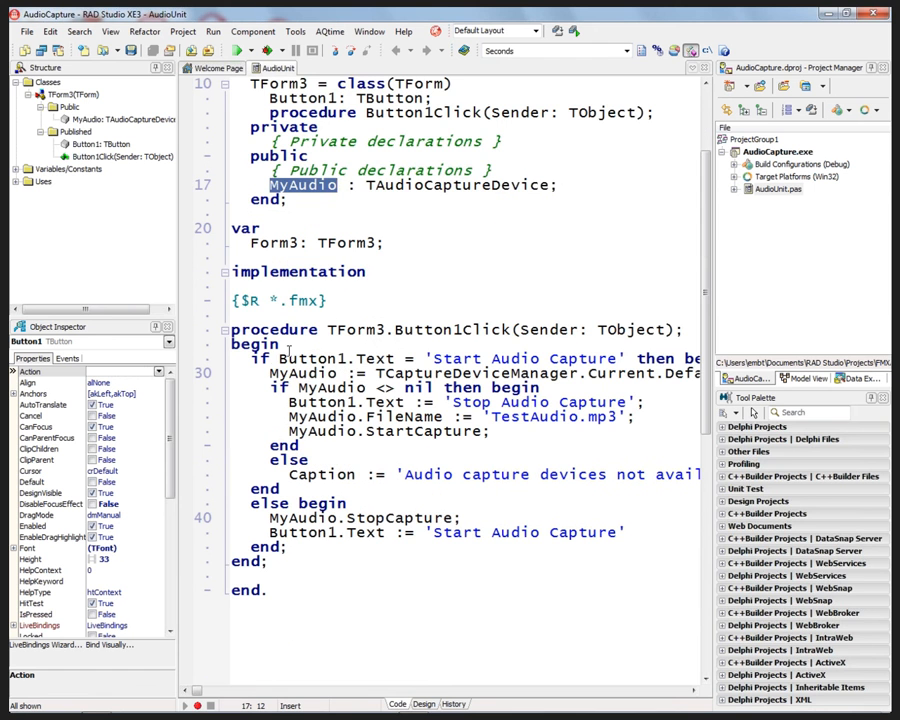
Review the AudioUnit code: the device creation line, default audio capture device lookup and MyAudio nil check
left_click(270, 372)
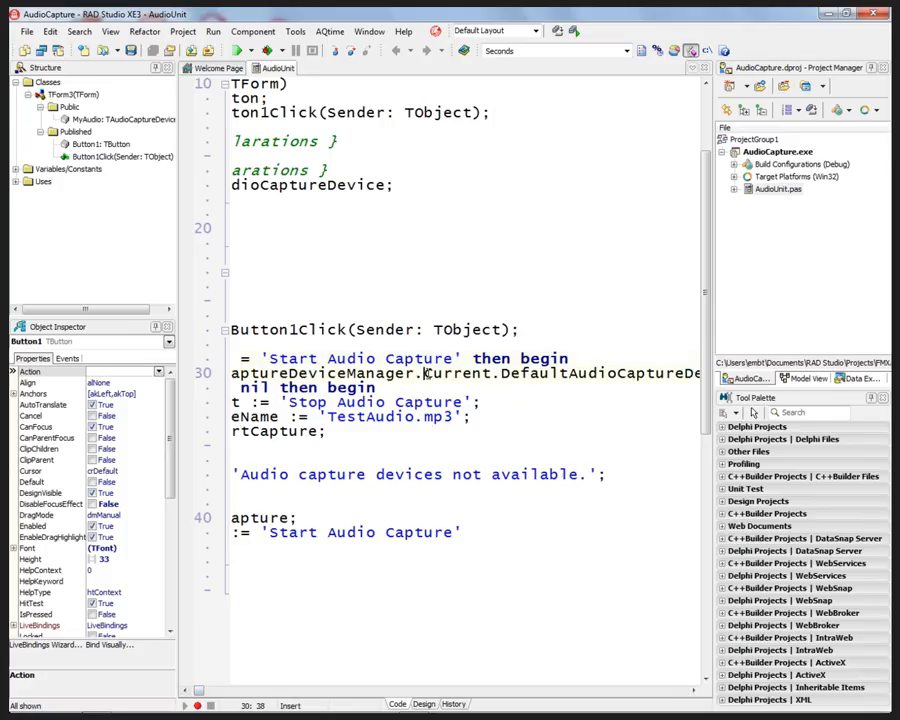
double_click(445, 372)
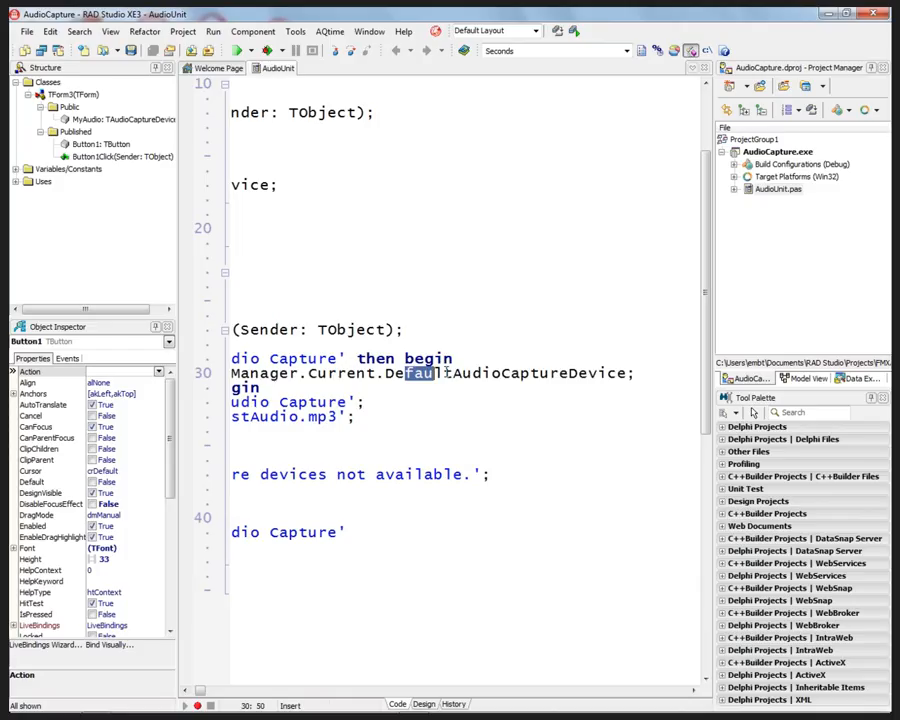
left_click_drag(405, 373, 620, 373)
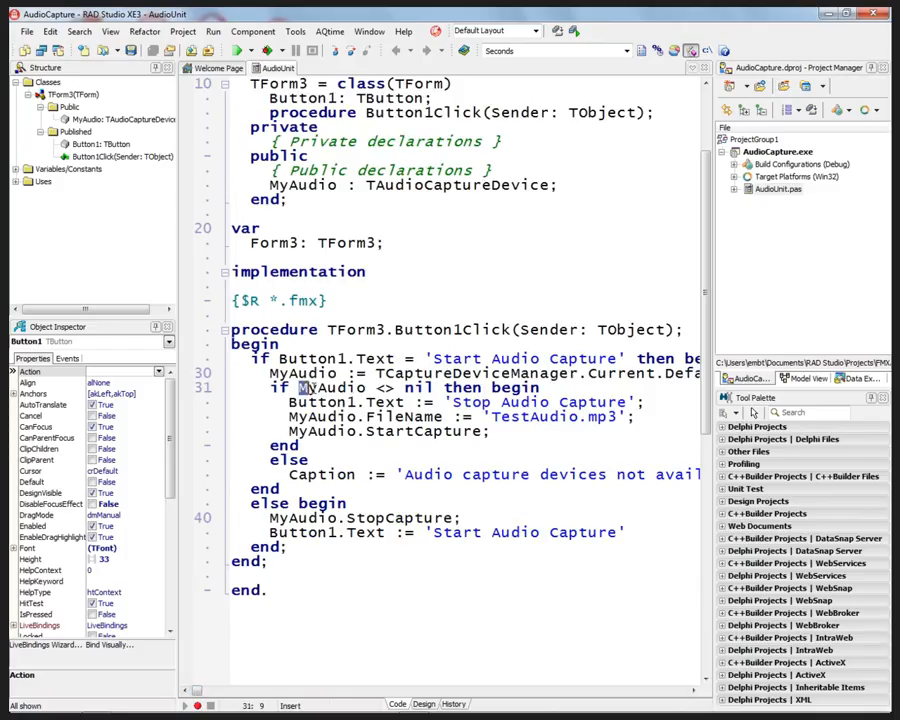
left_click_drag(300, 388, 442, 388)
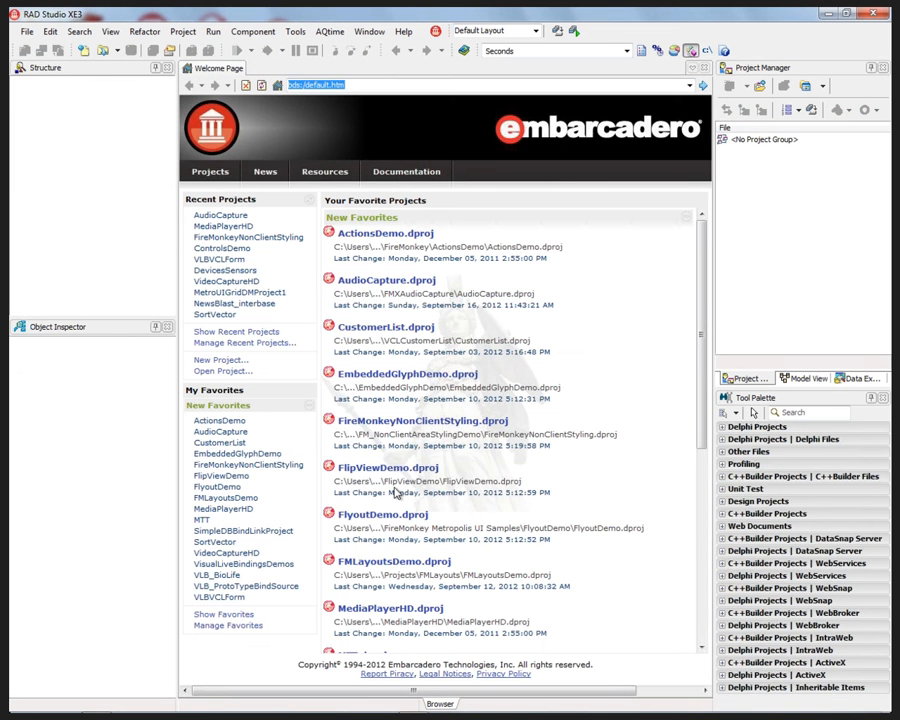
Walk through CaptureForm.pas: the VideoCamera field, its nil check and the OnSampleBufferReady assignment
scroll("down", 3)
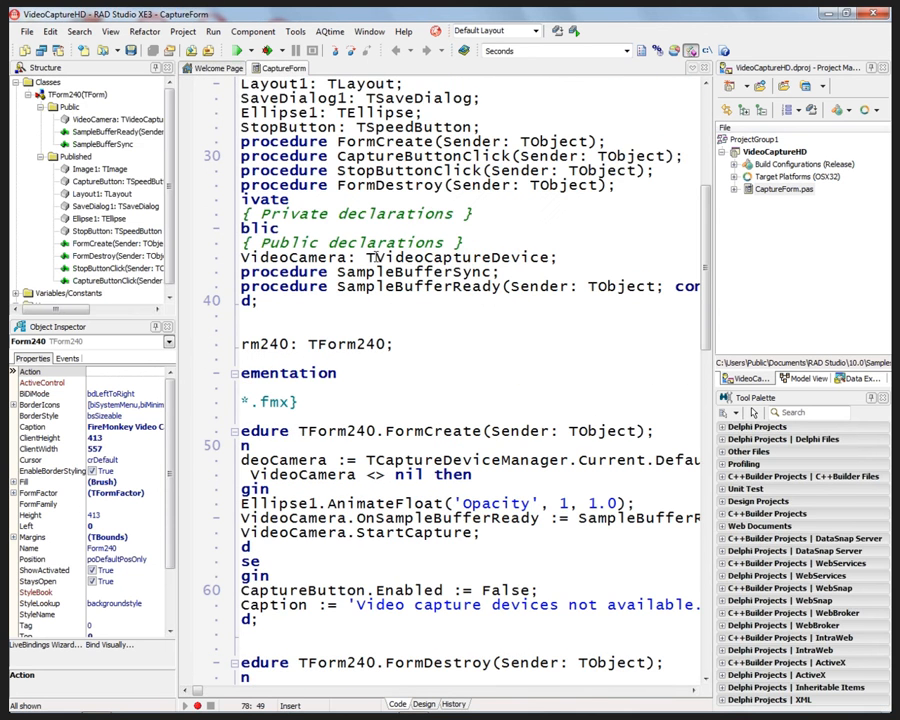
double_click(458, 257)
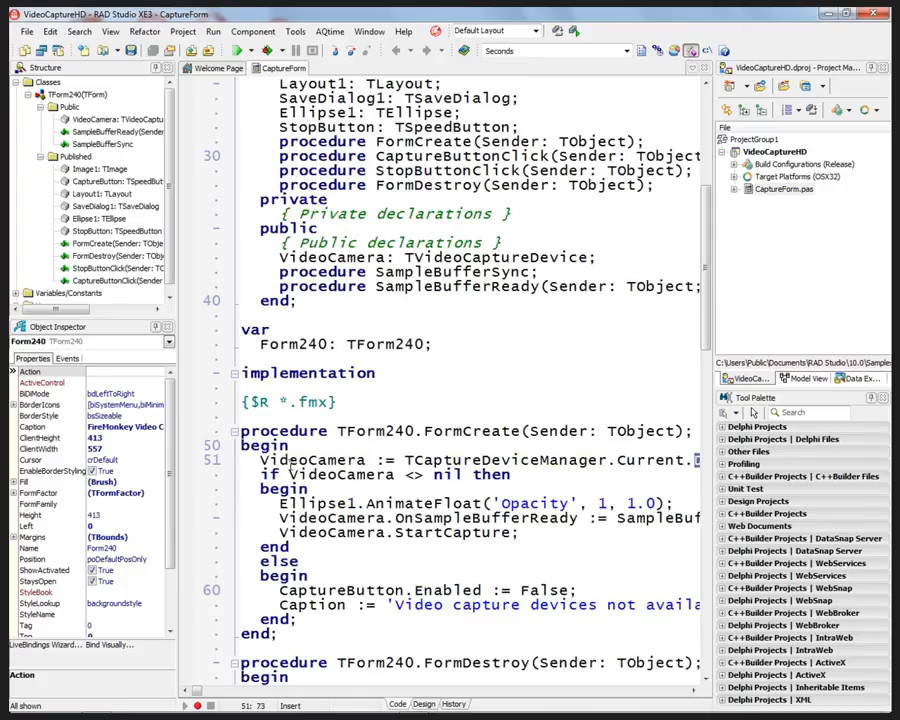
double_click(360, 474)
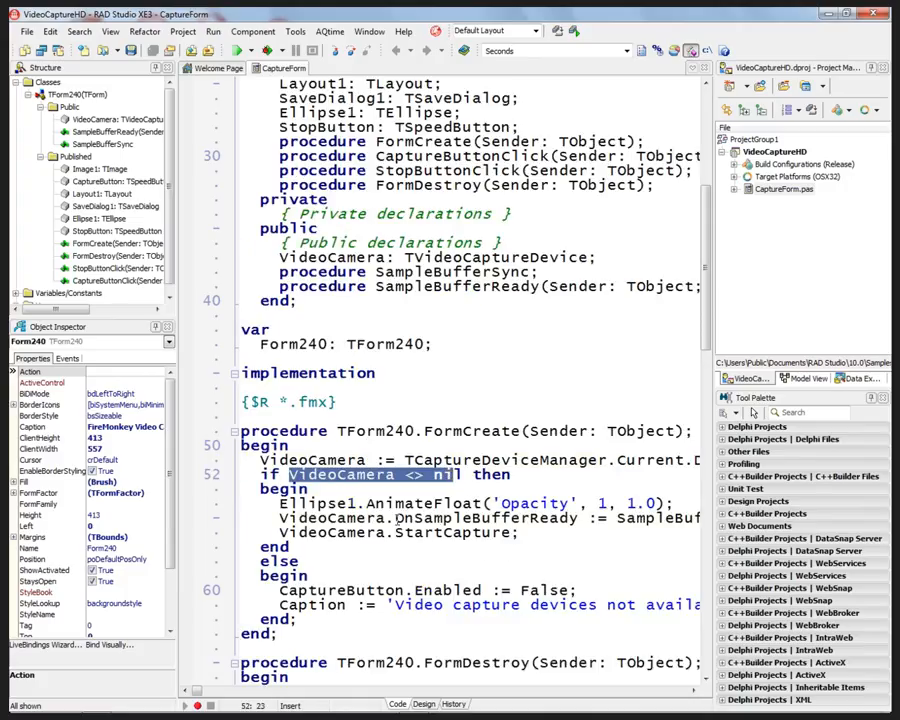
double_click(486, 518)
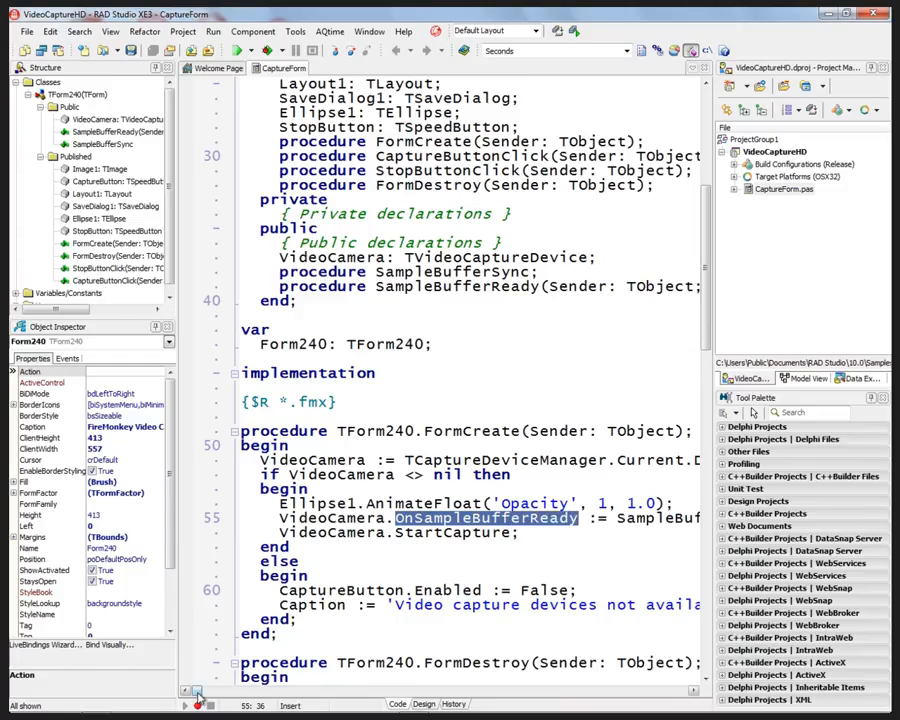
scroll("right", 3)
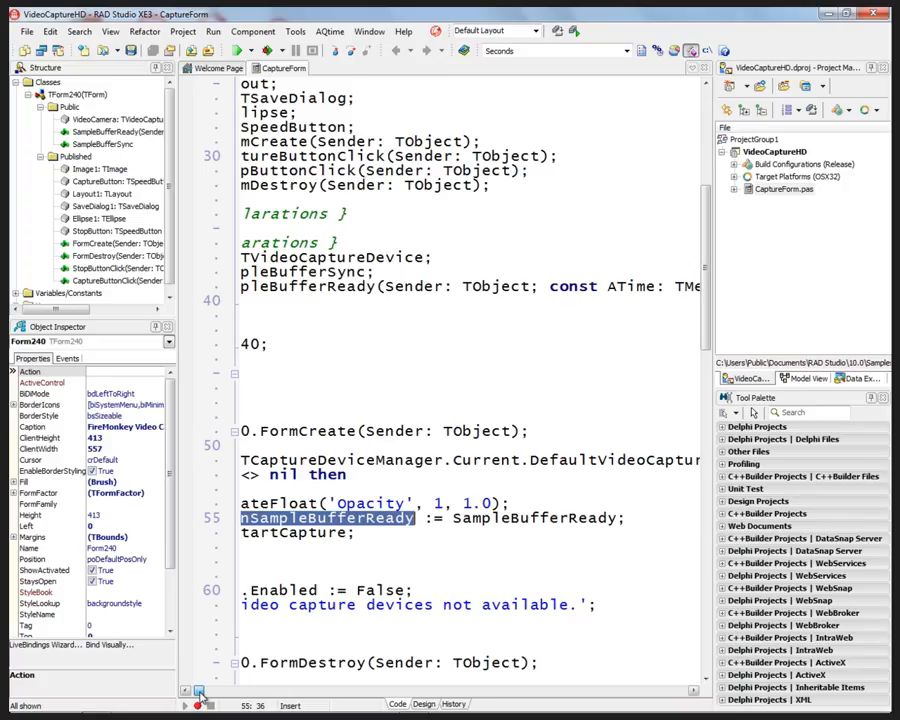
double_click(535, 518)
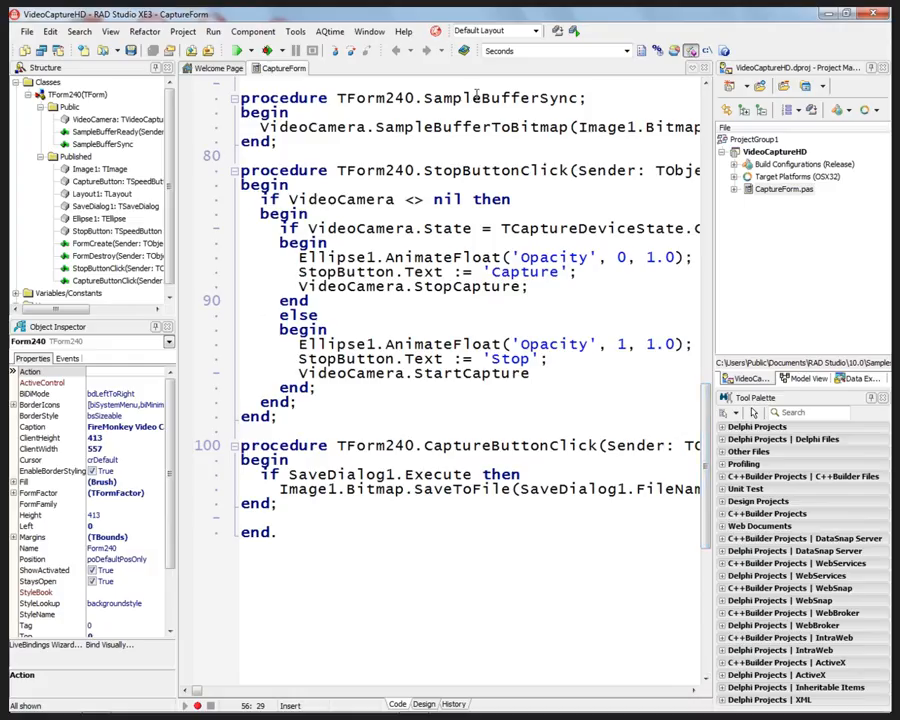
Highlight the SampleBufferToBitmap conversion call in the capture form code
left_click(376, 128)
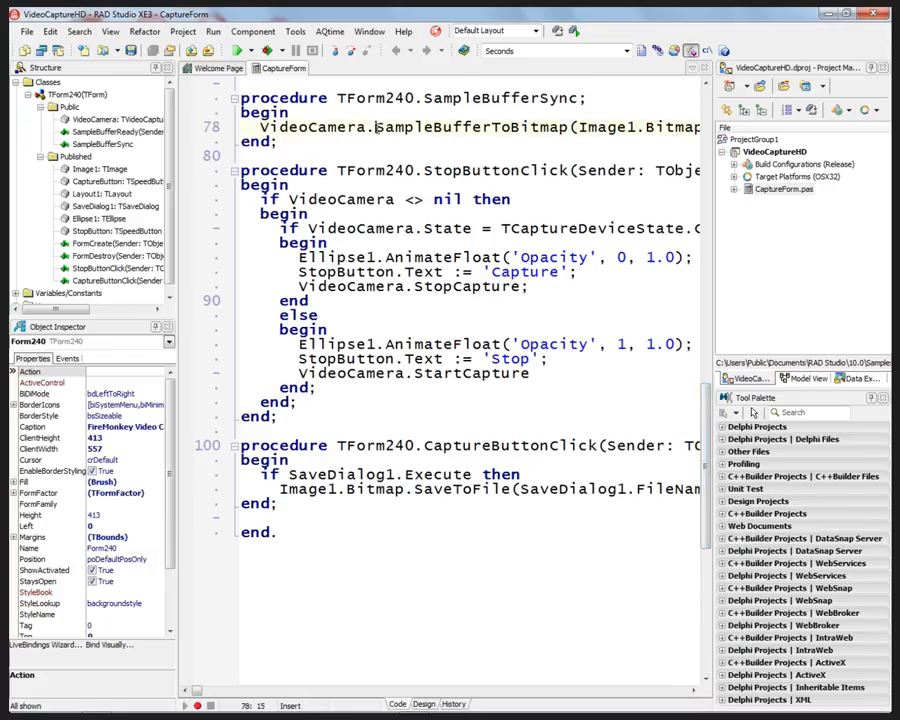
double_click(465, 128)
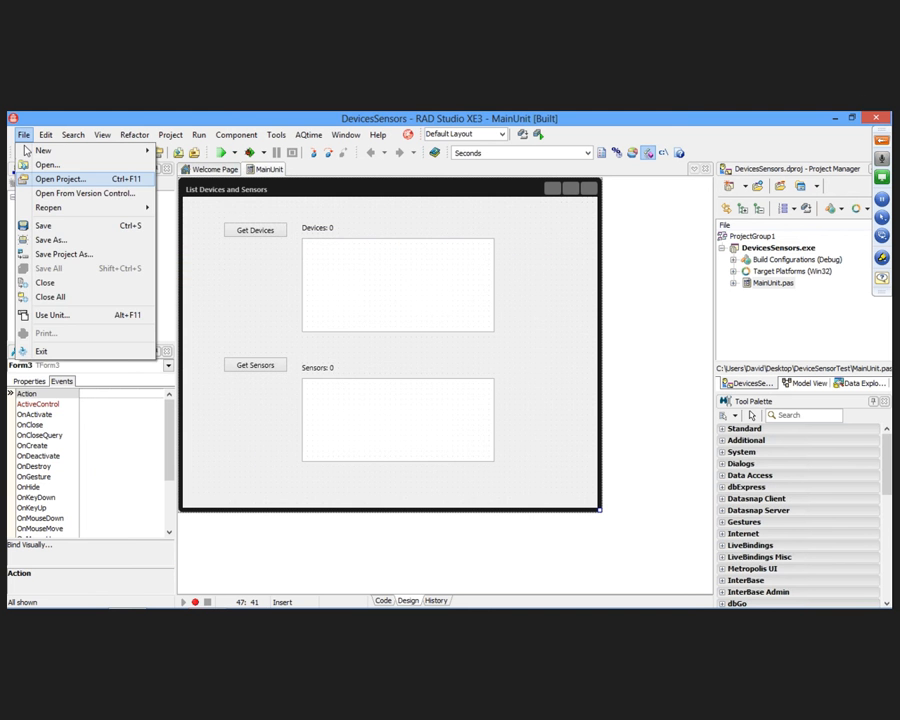
Load the VideoCaptureHD3D project and select TextureMaterialSource1 to view its properties
left_click(42, 298)
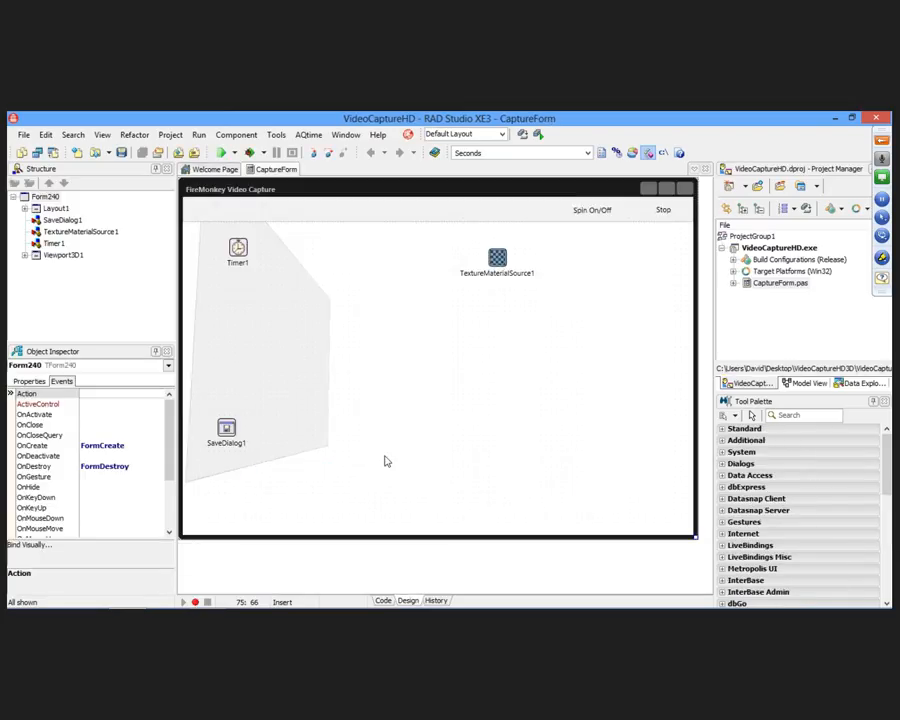
left_click(497, 258)
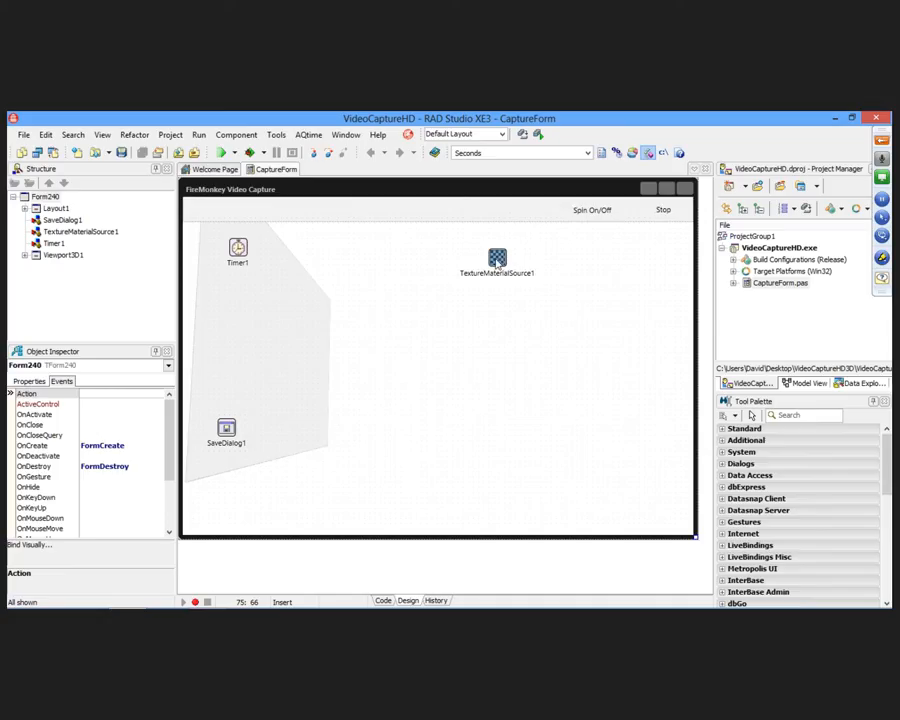
left_click(498, 257)
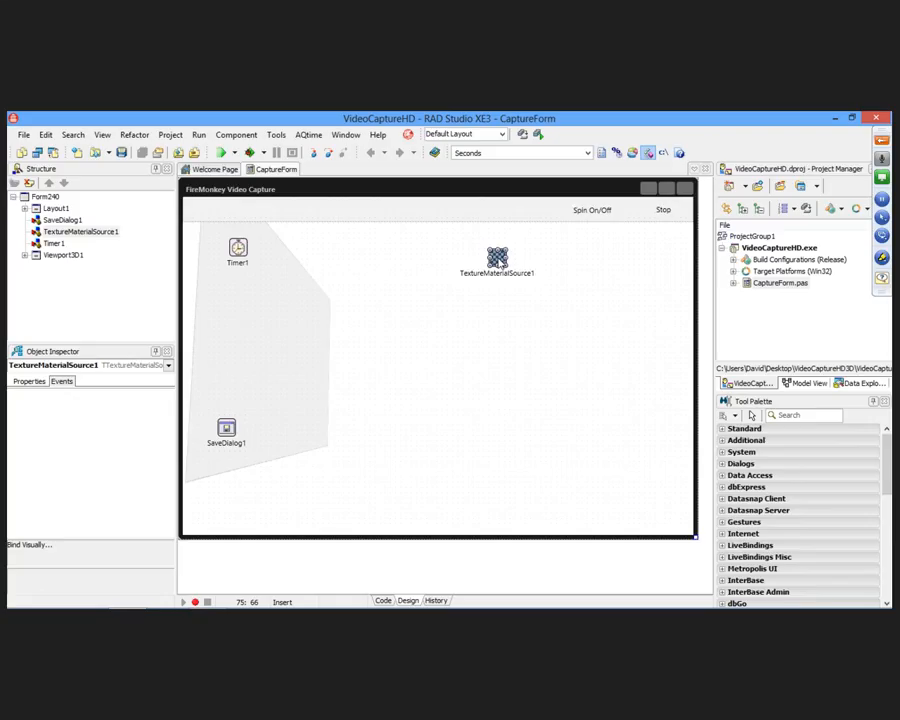
mouse_move(450, 321)
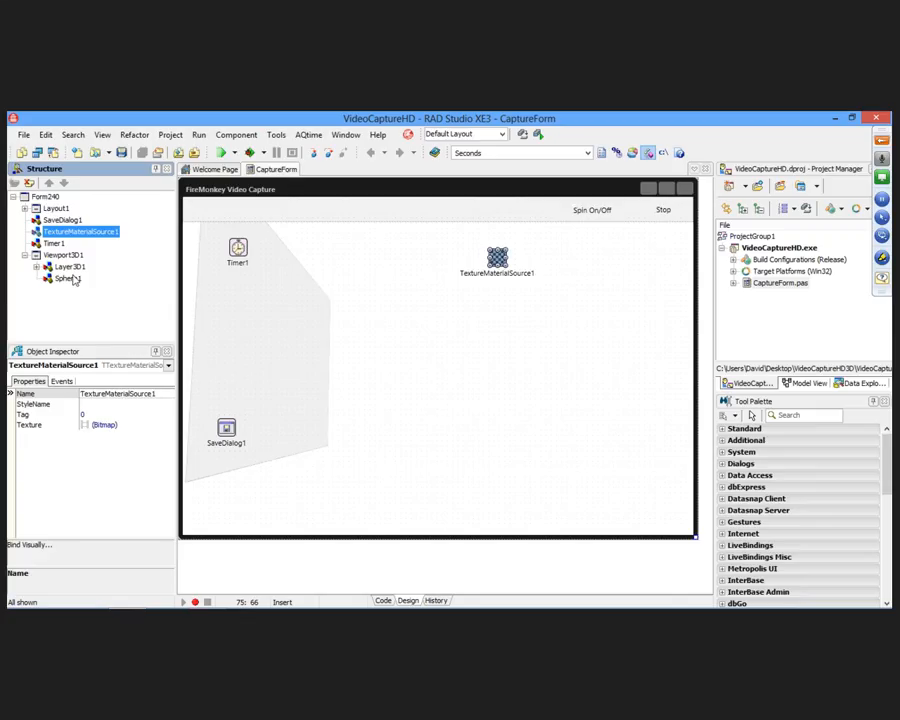
left_click(67, 278)
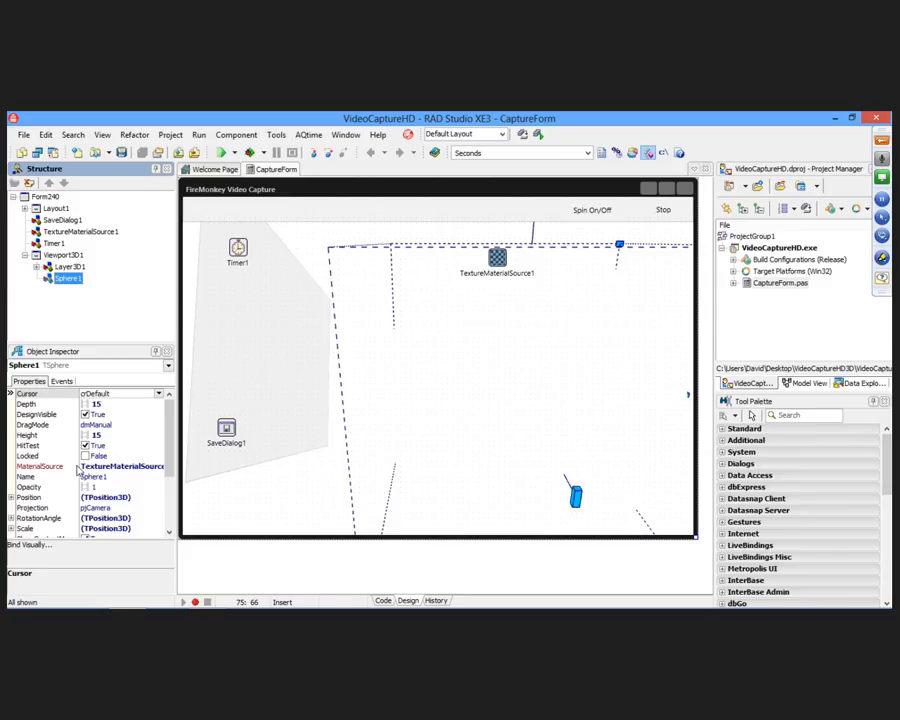
left_click(120, 466)
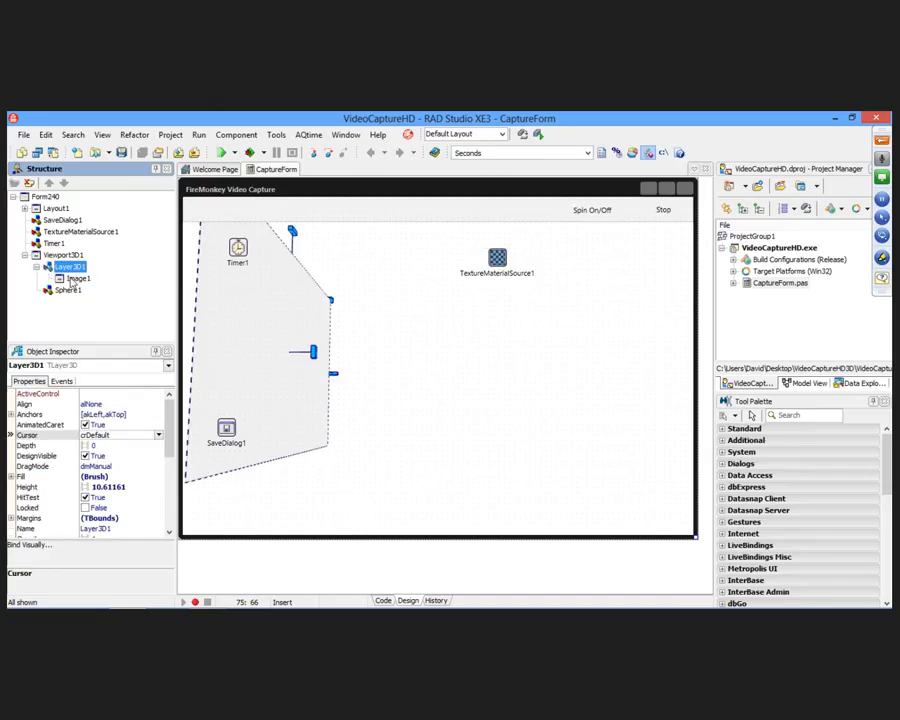
left_click(78, 278)
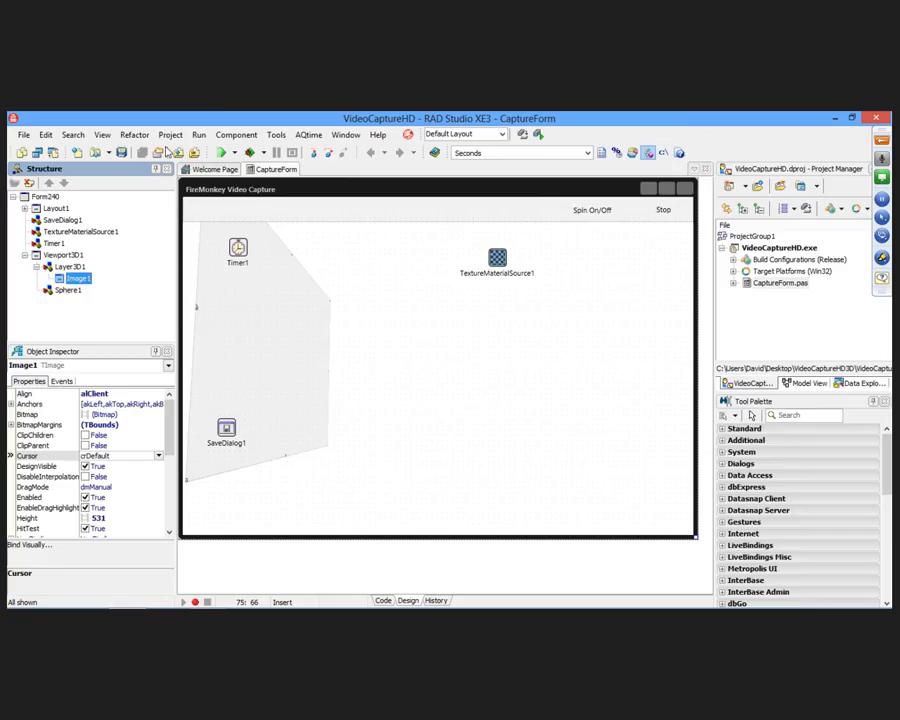
left_click(382, 600)
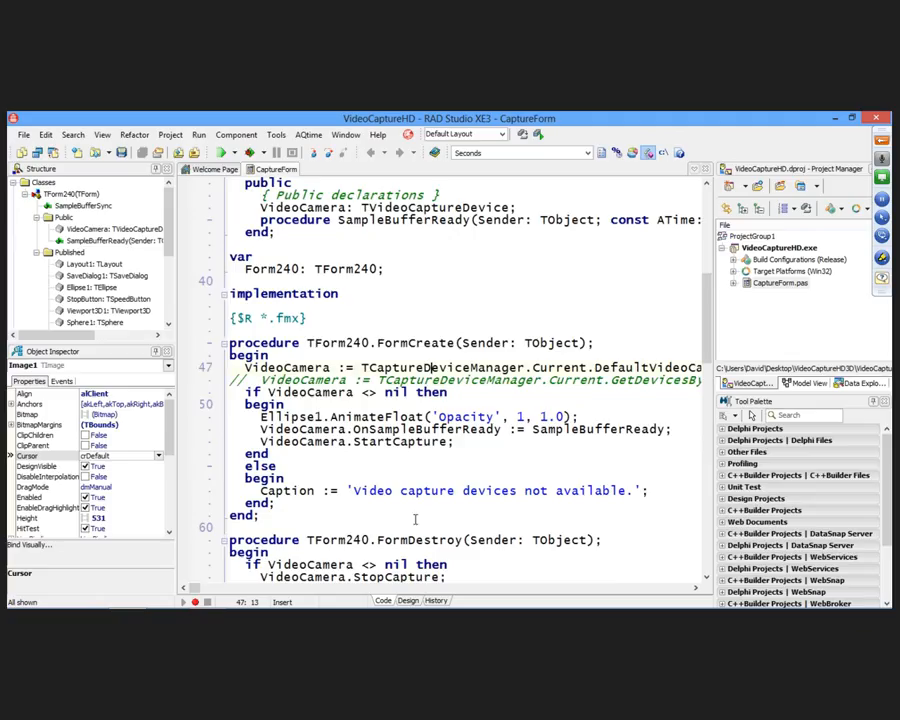
mouse_move(200, 593)
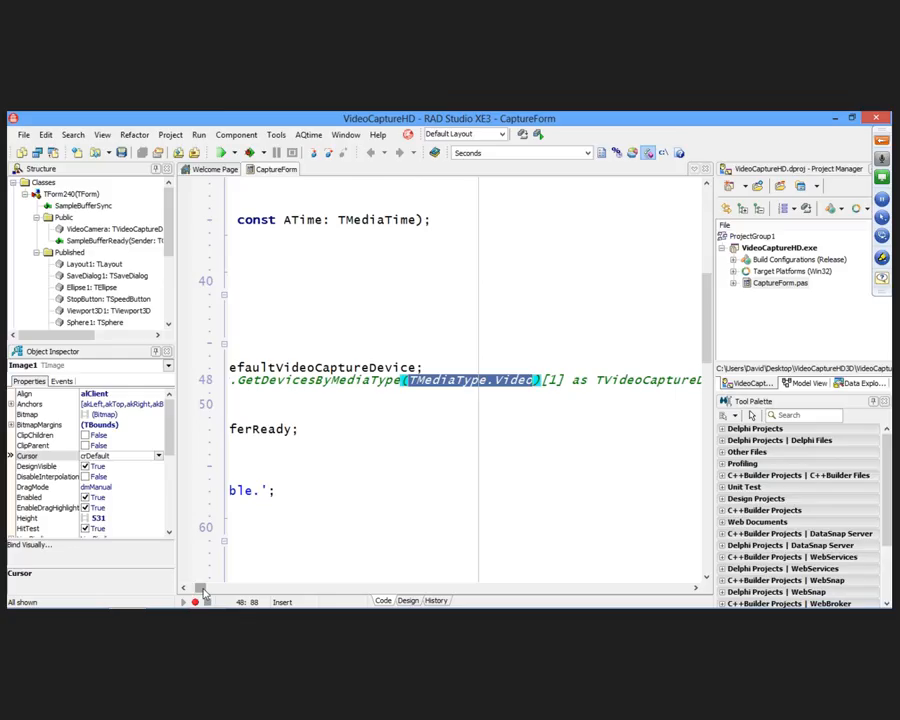
scroll("right", 3)
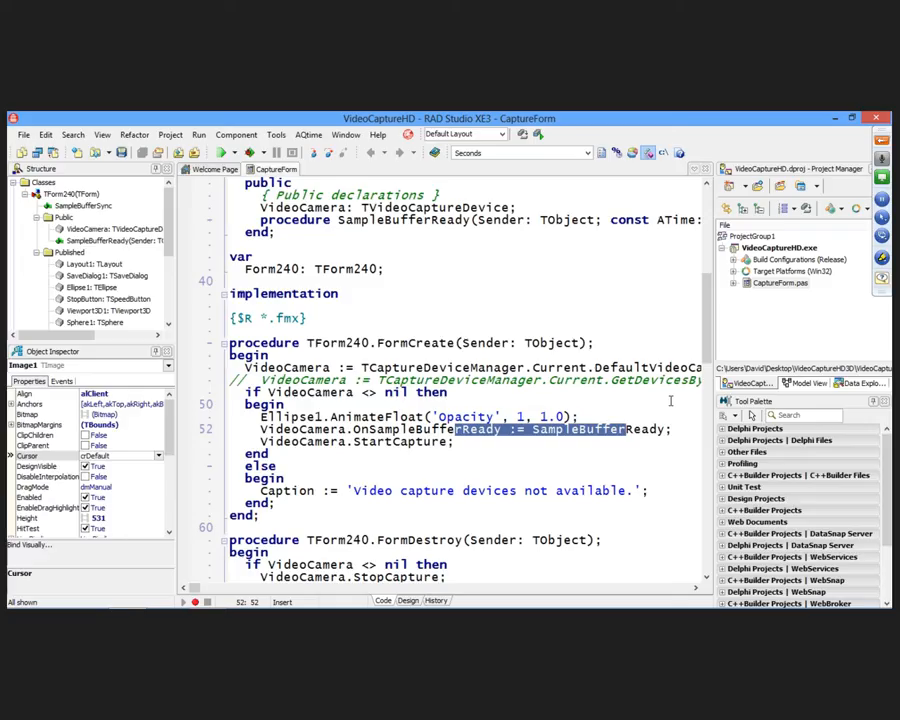
scroll("down", 3)
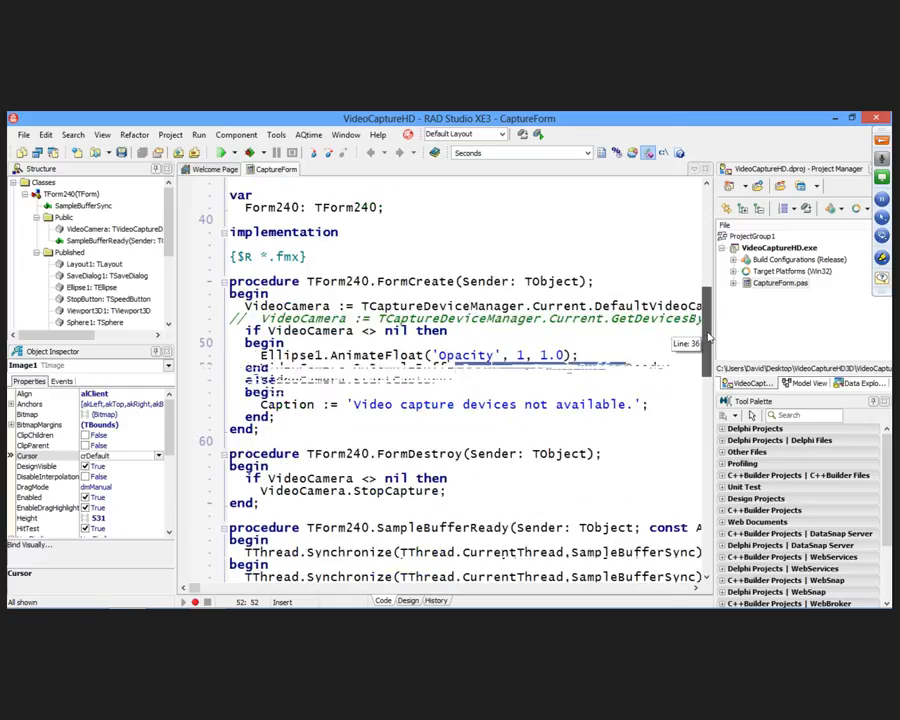
scroll("down", 3)
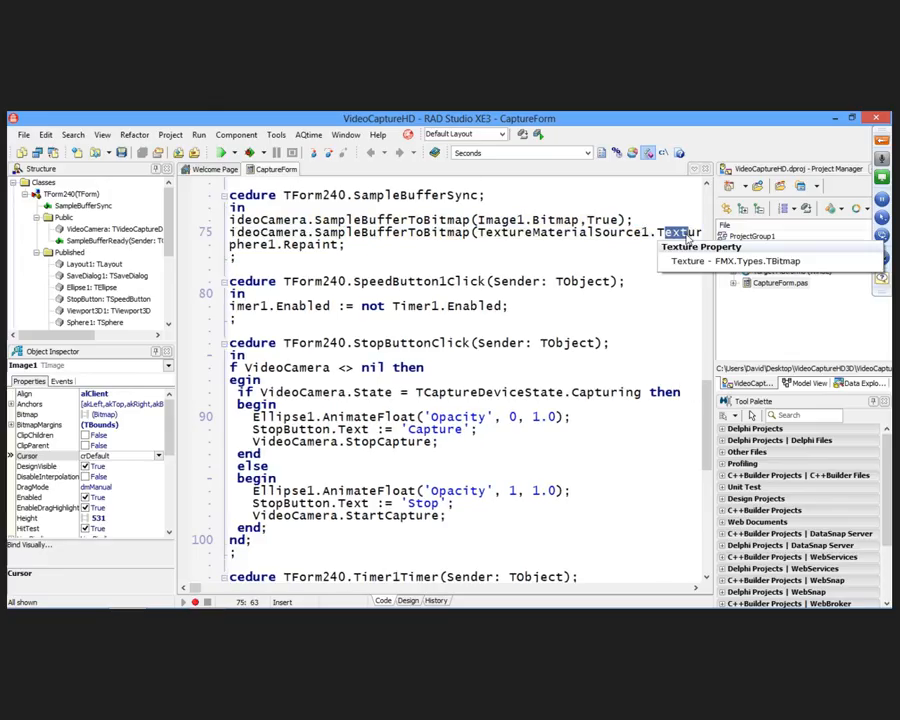
left_click(222, 152)
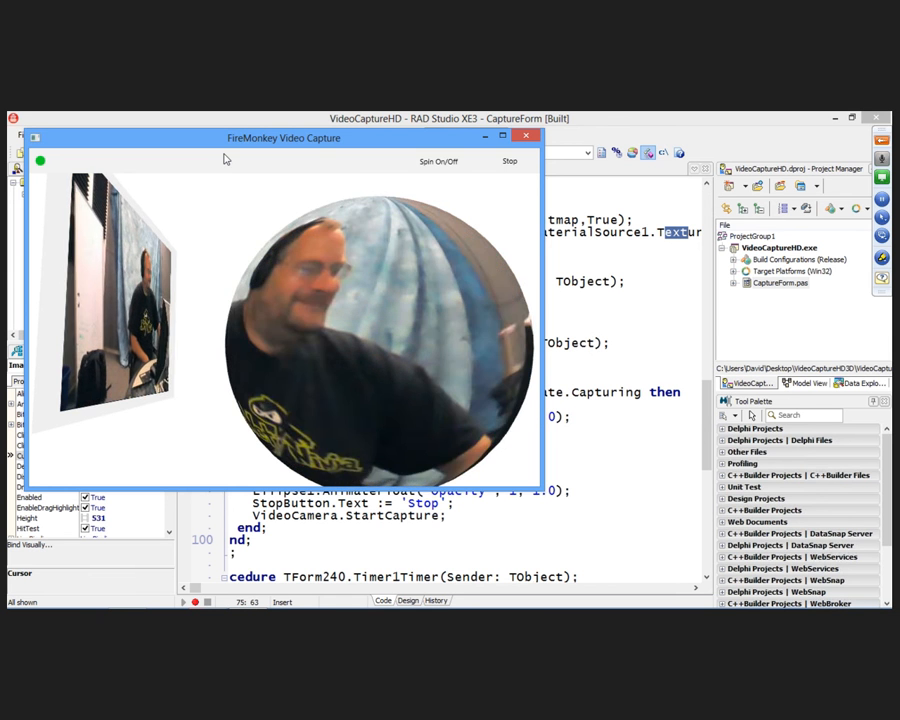
Switch FormCreate to GetDevicesByMediaType(TMediaType.Video)[1], rerun the app, and close it
left_click(525, 135)
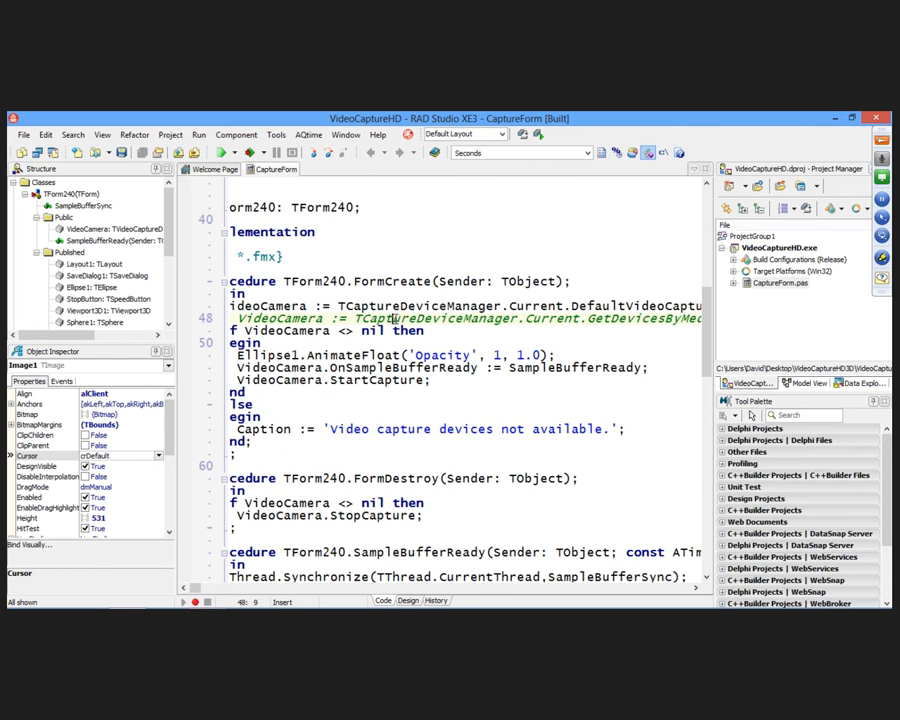
left_click(234, 152)
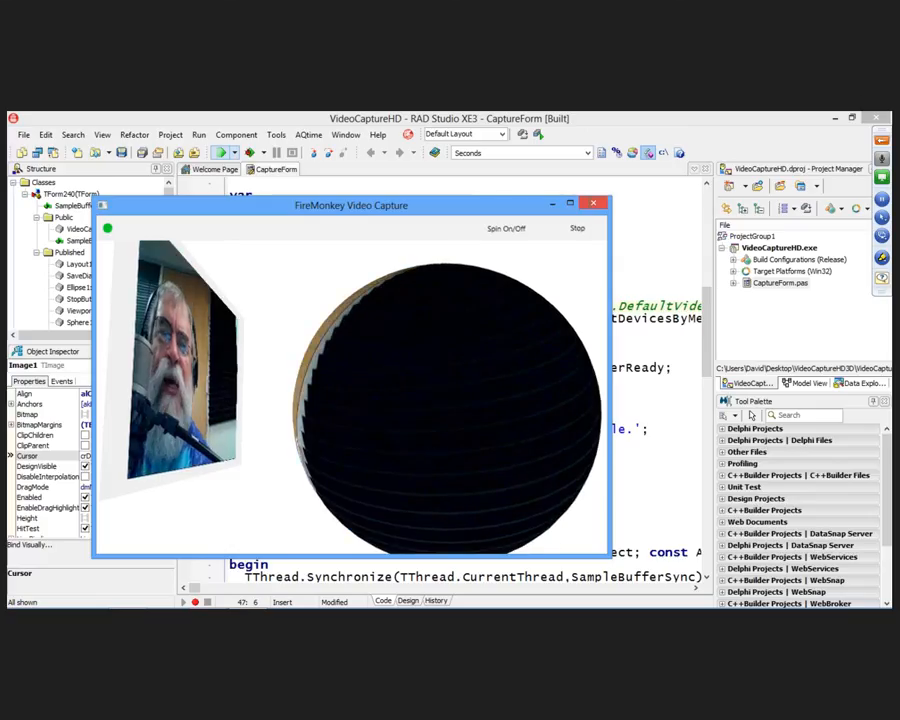
left_click(595, 204)
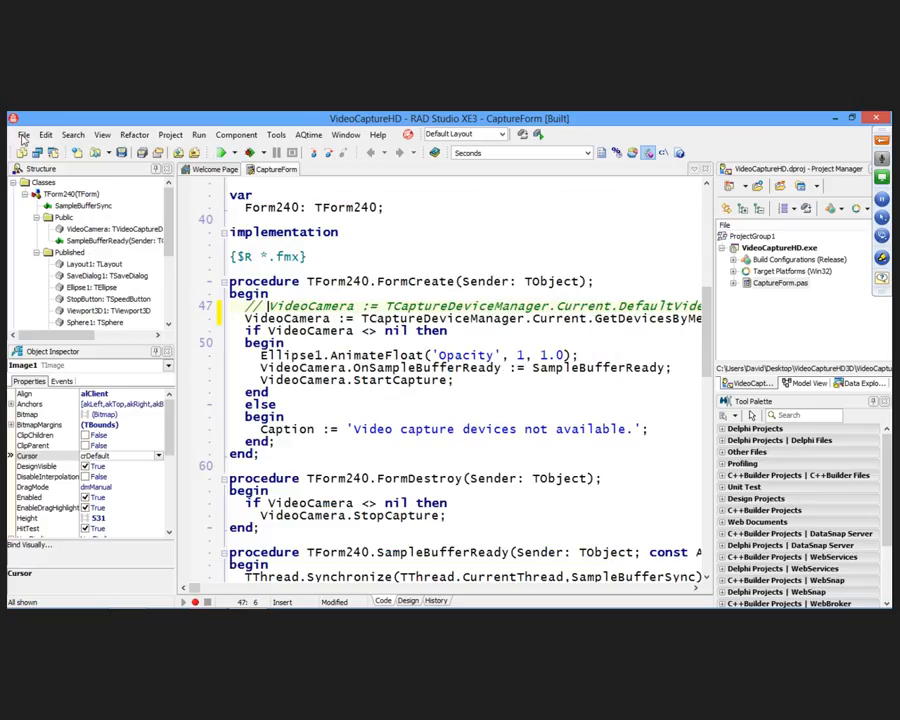
left_click(23, 135)
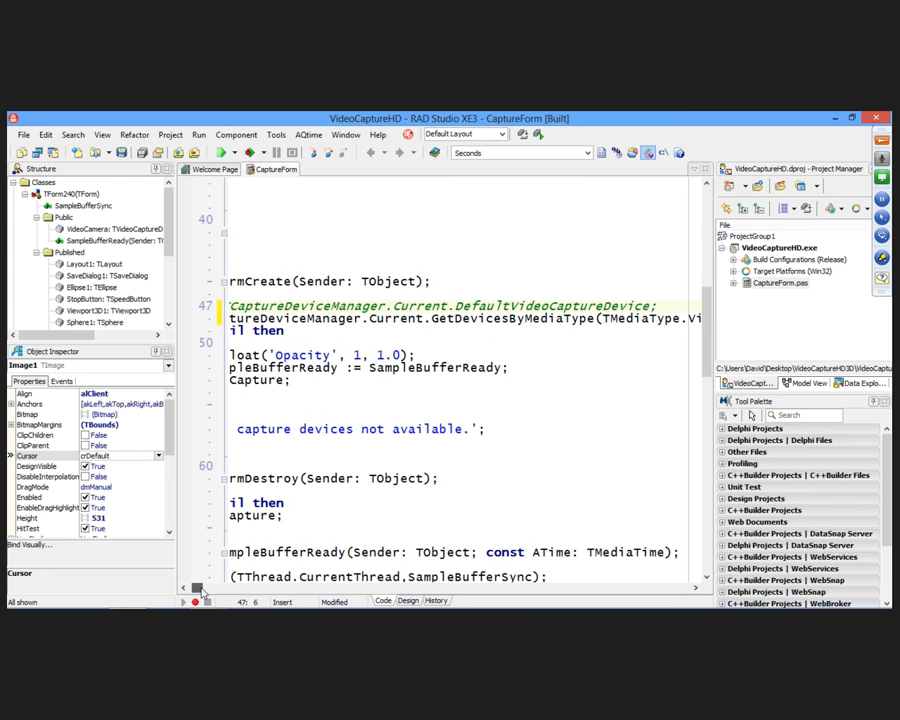
scroll("right", 3)
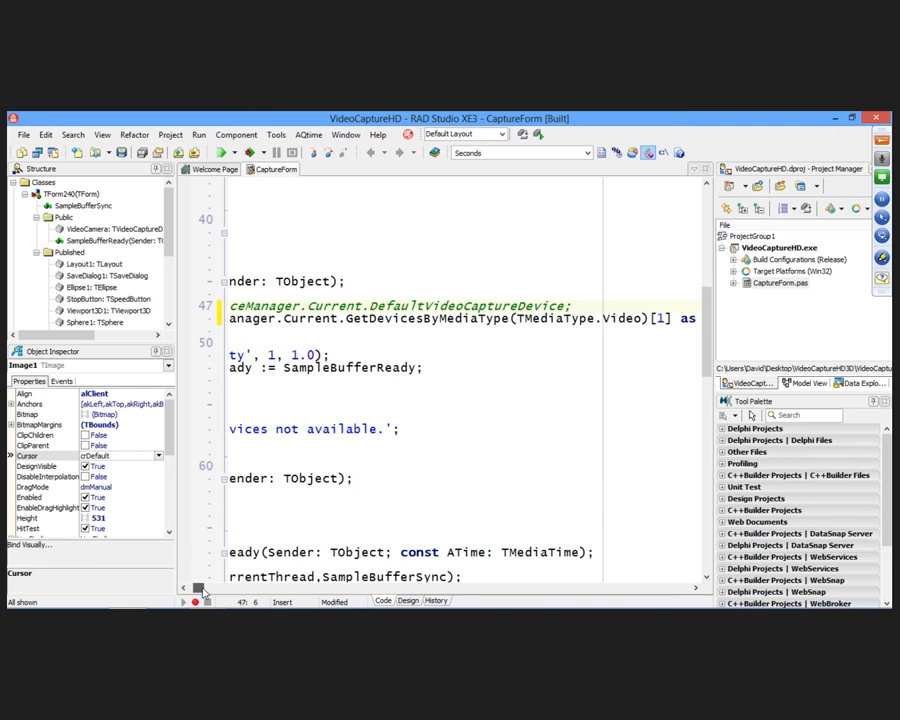